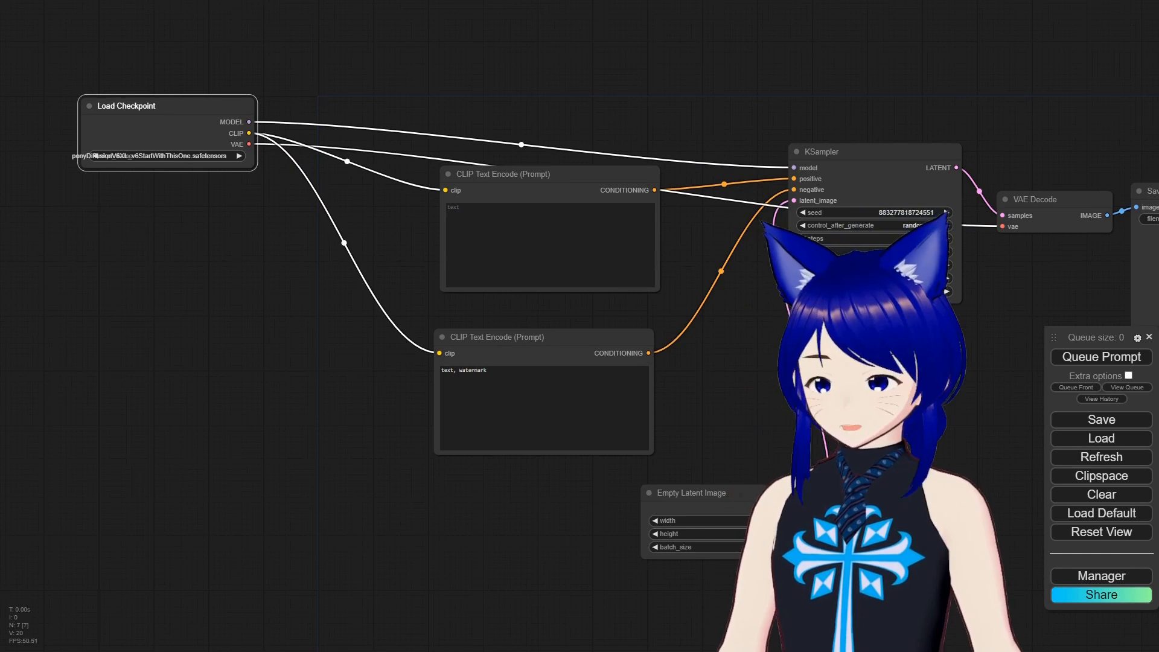
Step: Keep the ponyDiffusionV6XL checkpoint and open node search from its CLIP output
{"action": "left_click", "coordinate": [159, 155]}
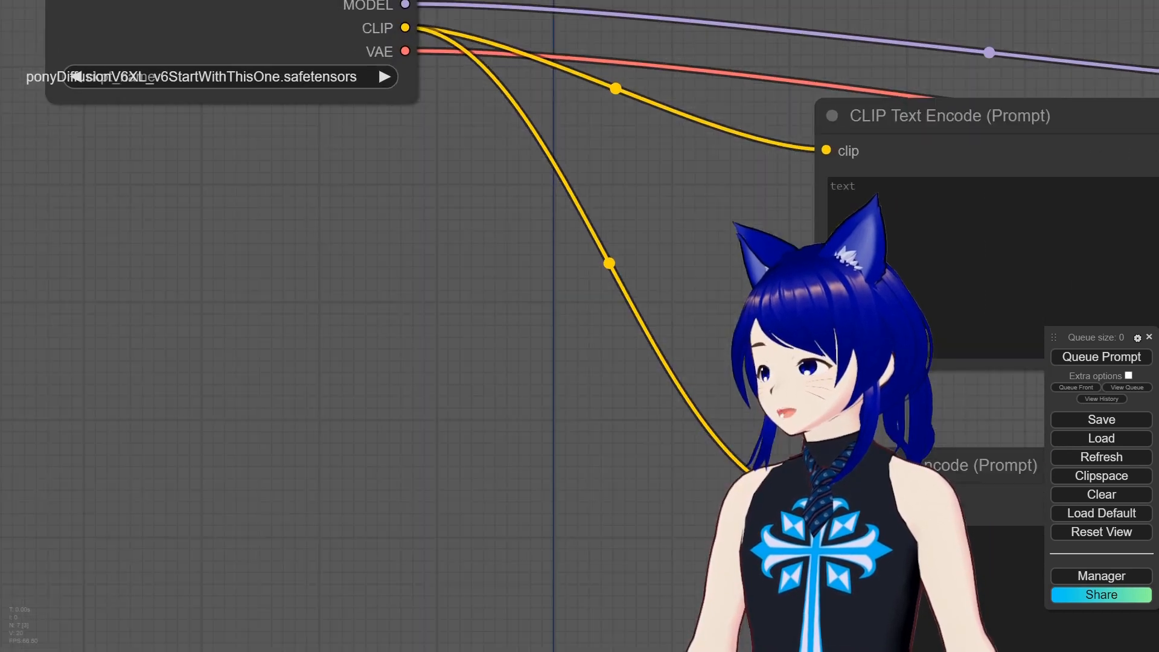
{"action": "left_click", "coordinate": [207, 76]}
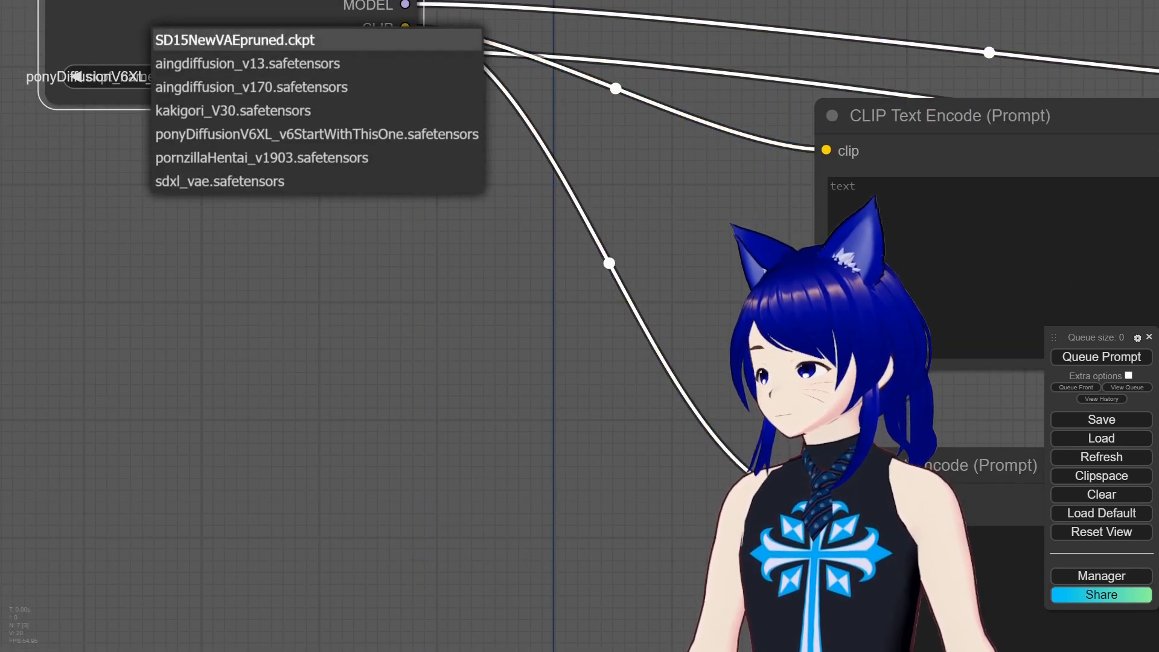
{"action": "left_click", "coordinate": [316, 134]}
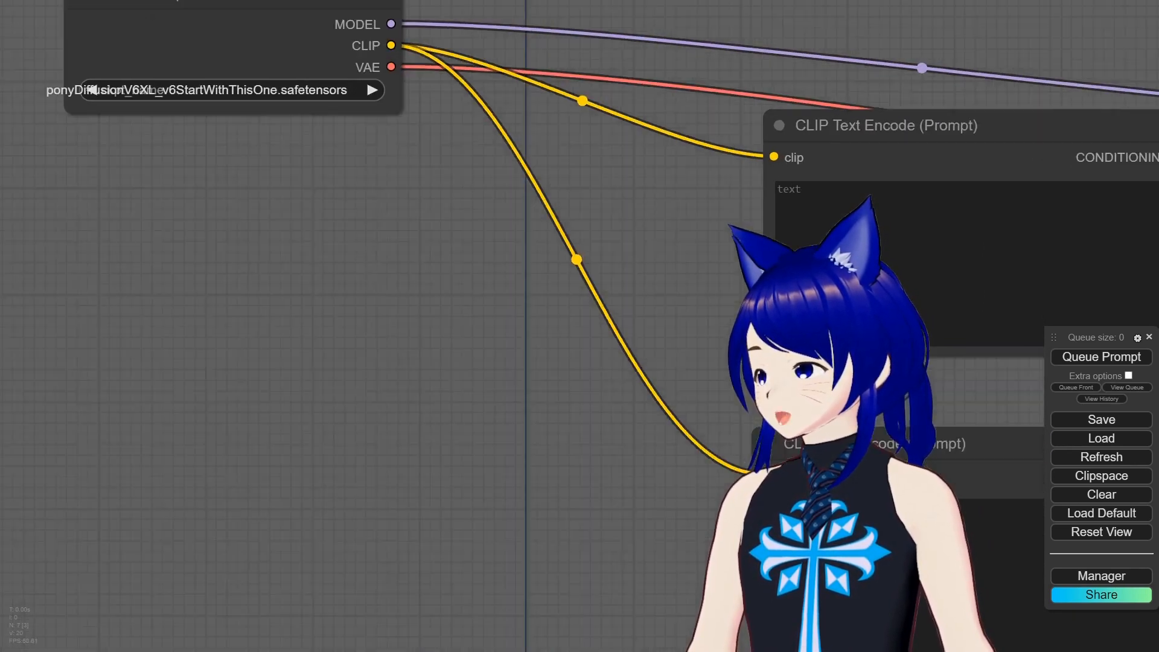
{"action": "scroll", "scroll_direction": "down", "scroll_amount": 3}
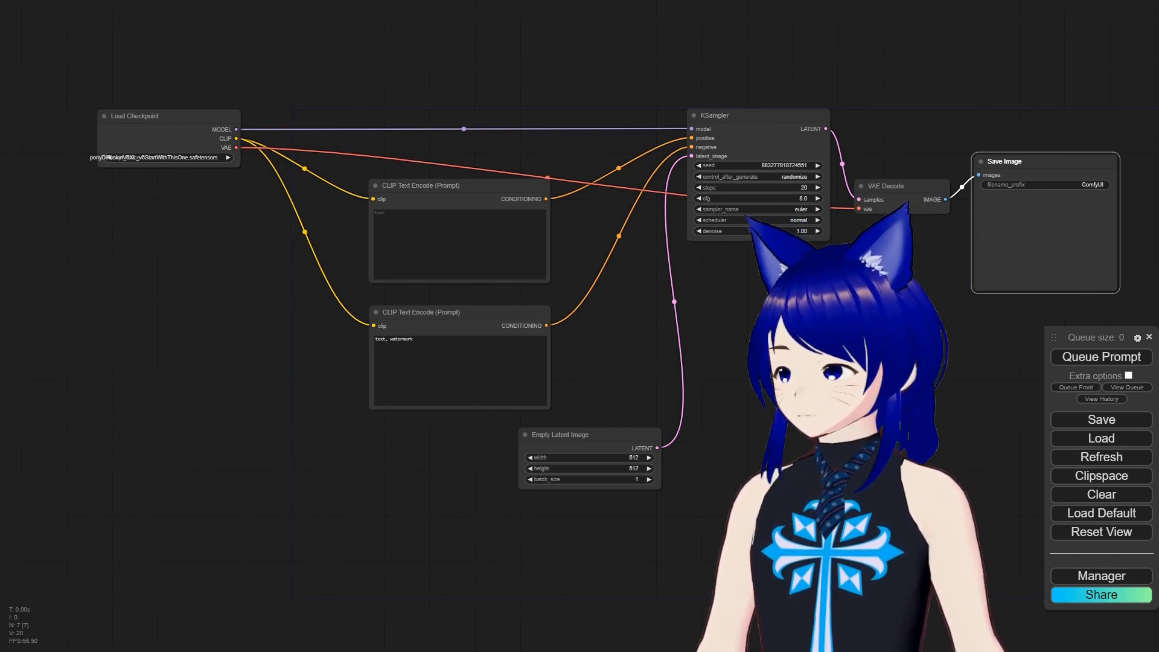
{"action": "left_click", "coordinate": [236, 138]}
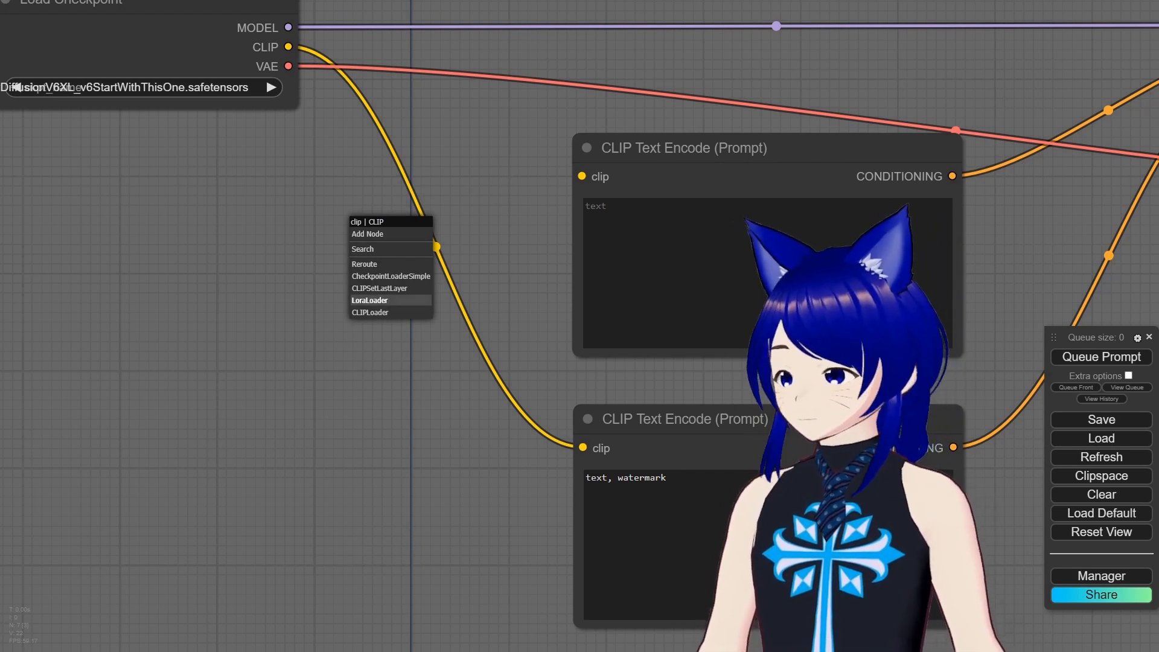
{"action": "left_click", "coordinate": [369, 300]}
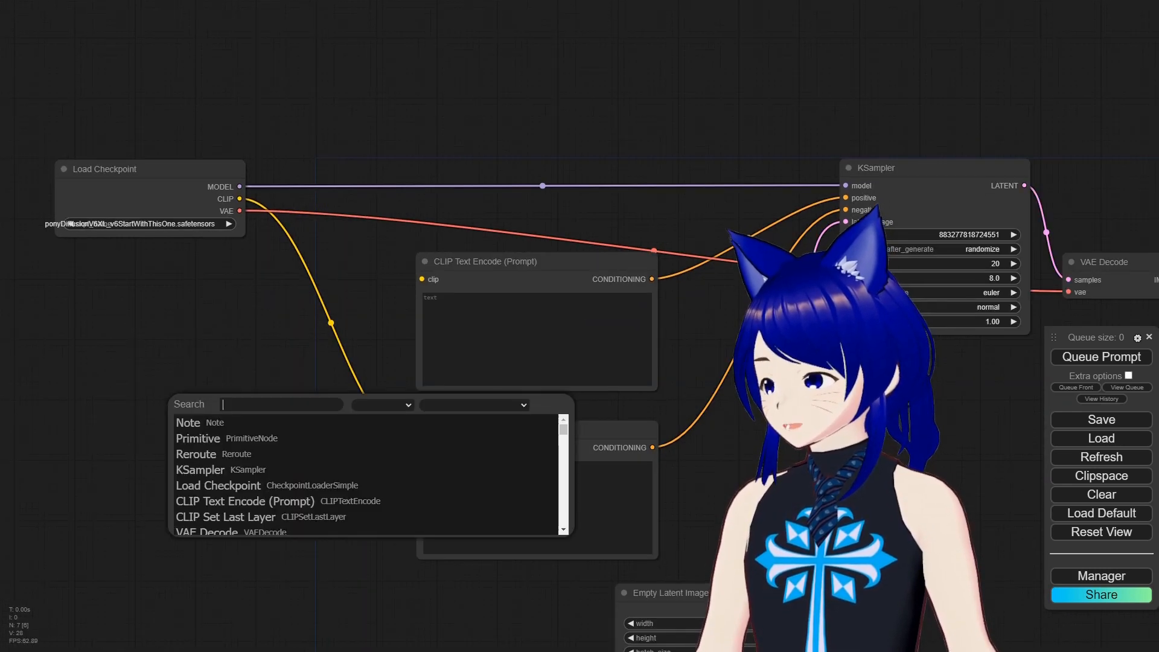
Step: Add a Load LoRA node wired between the checkpoint, prompt encoders and KSampler
{"action": "type", "text": "loa"}
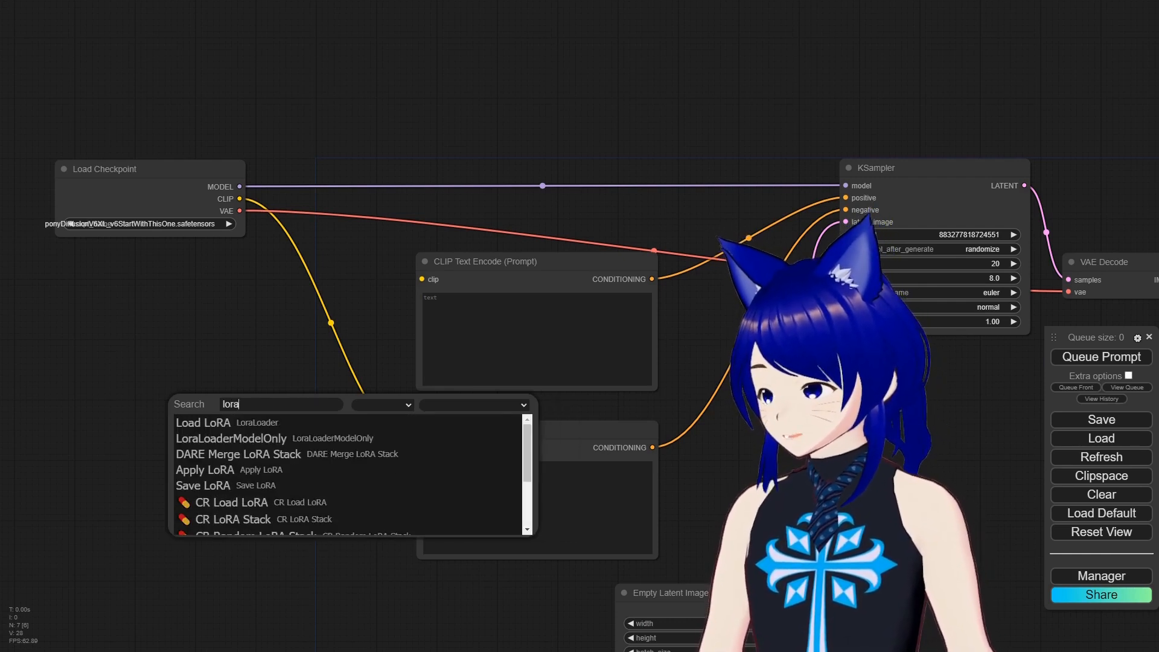
{"action": "left_click", "coordinate": [203, 422]}
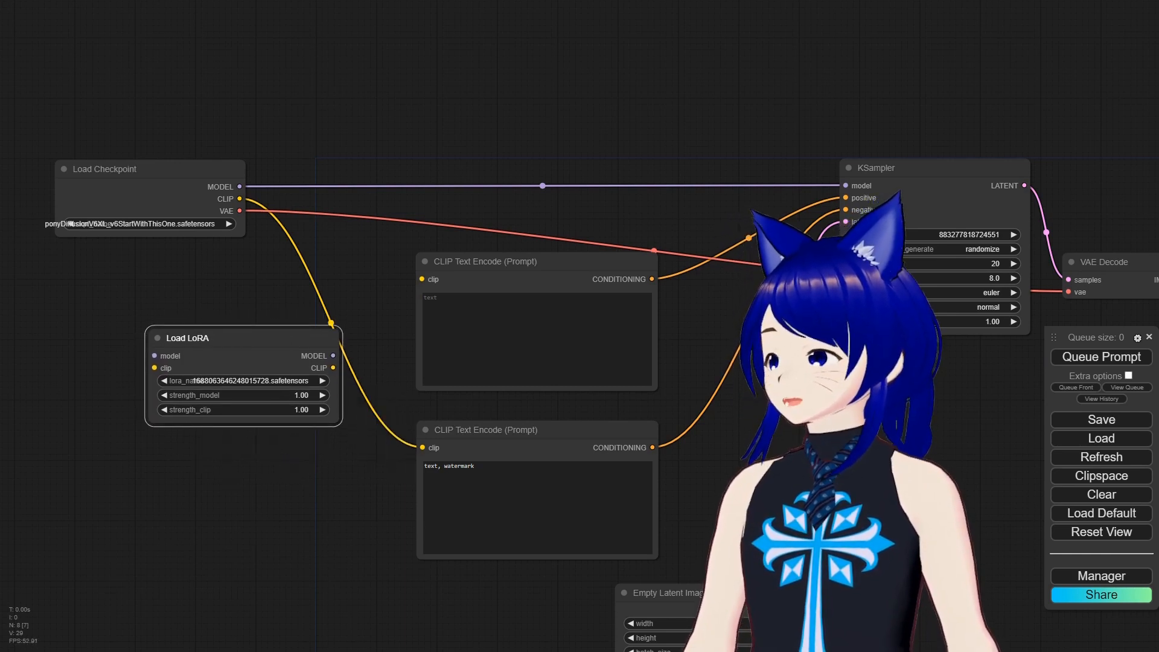
{"action": "left_click_drag", "start_coordinate": [188, 338], "coordinate": [198, 365]}
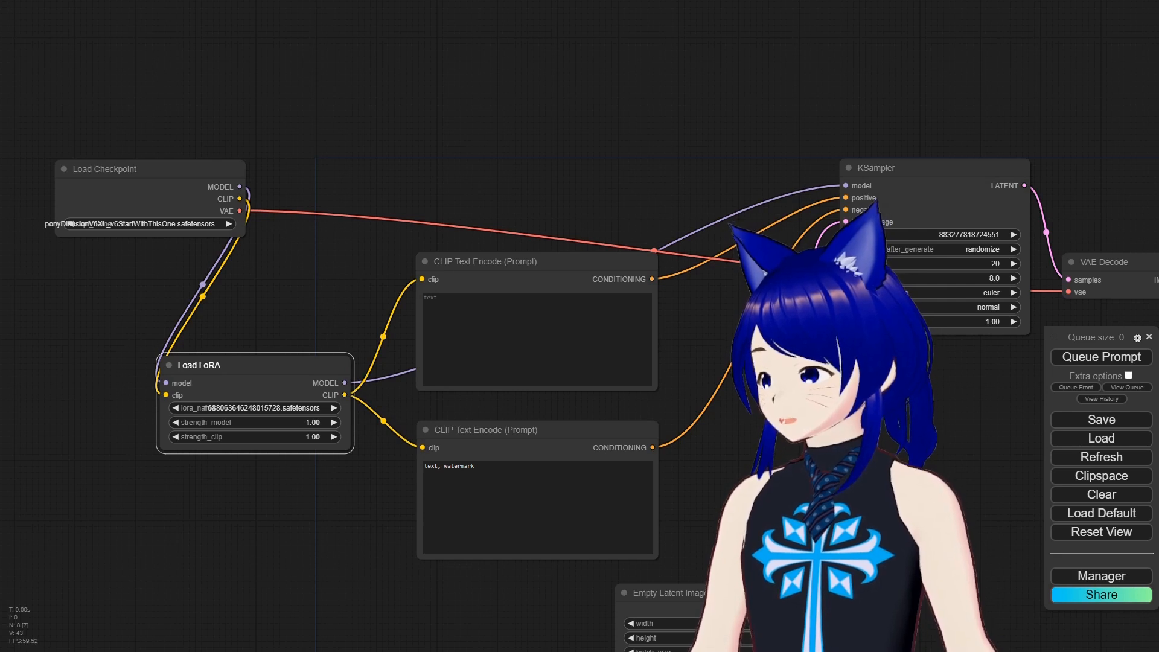
Step: Load Megaman1-10.safetensors in the LoRA node and start the positive prompt with 'Mega Man,'
{"action": "left_click", "coordinate": [255, 407]}
{"action": "type", "text": "megamn"}
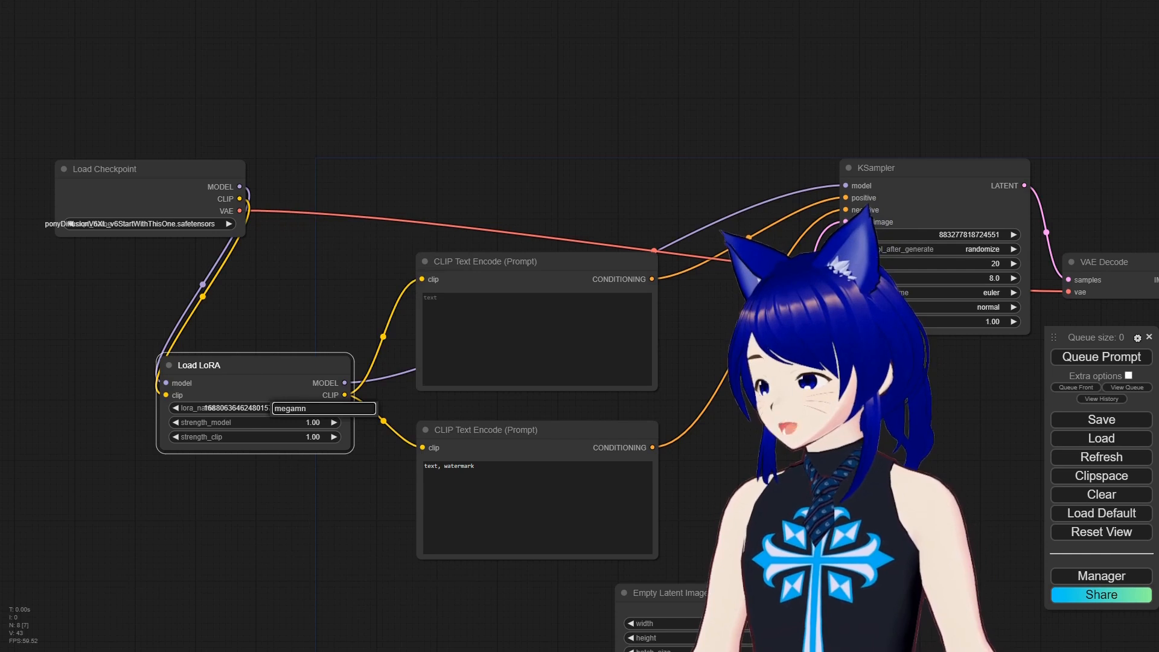
{"action": "type", "text": "a"}
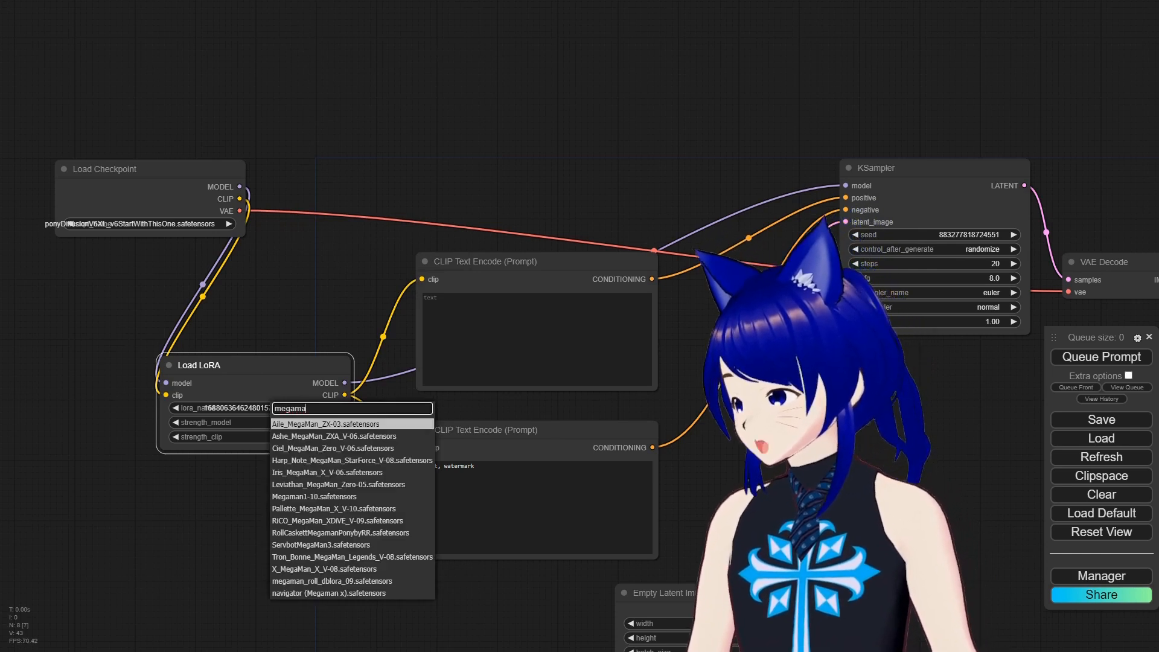
{"action": "left_click", "coordinate": [313, 496]}
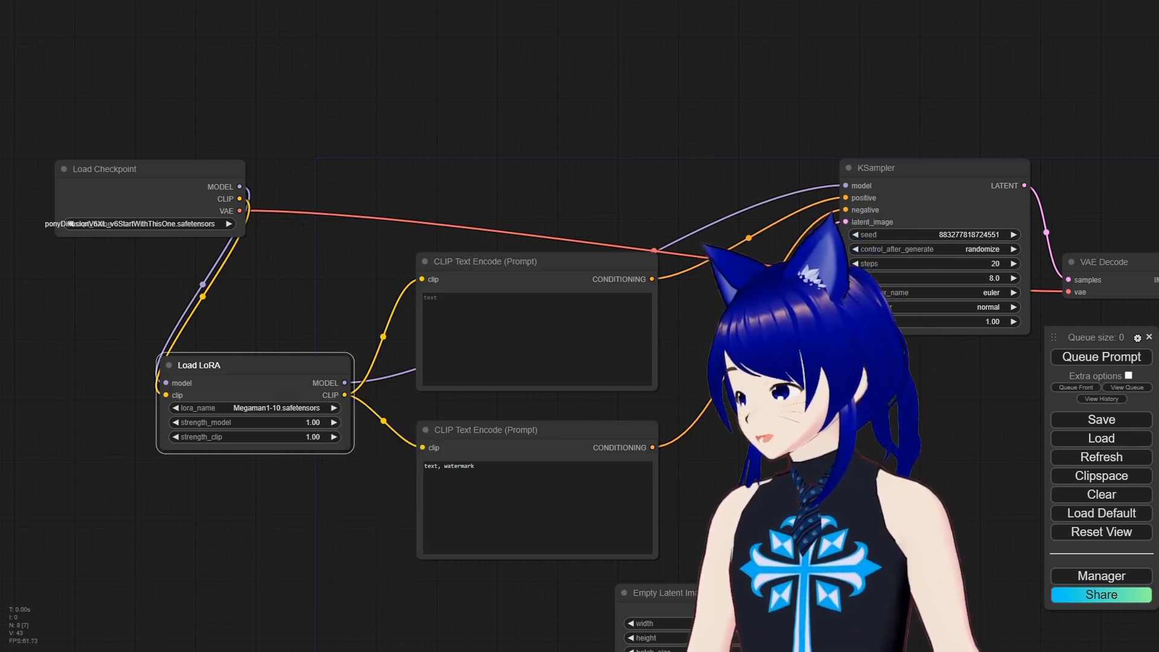
{"action": "type", "text": "Mega Ma"}
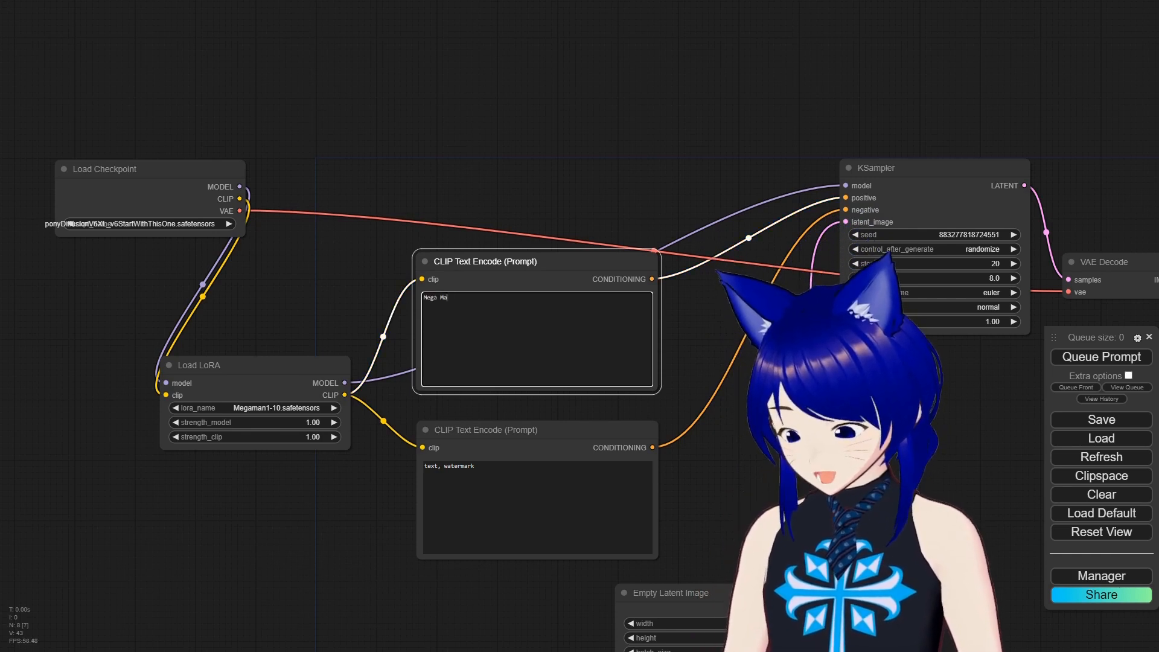
{"action": "type", "text": "n,"}
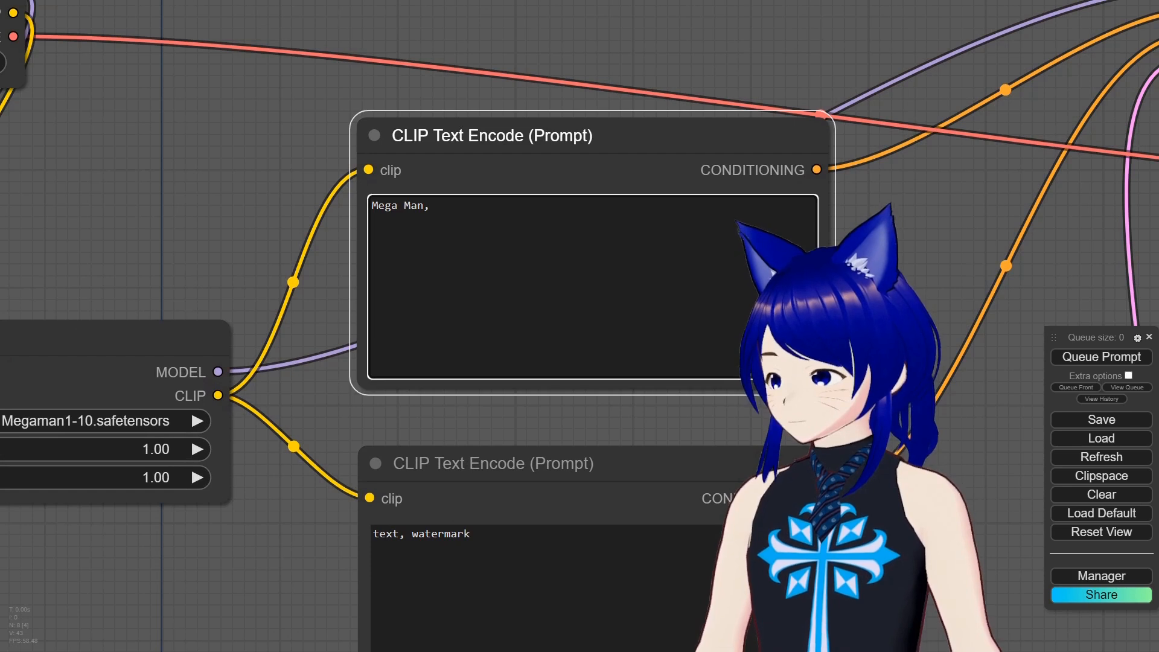
Step: Append 'blue, 1male, solo' to the Mega Man positive prompt, fixing 1boy to 1male
{"action": "type", "text": "blu,"}
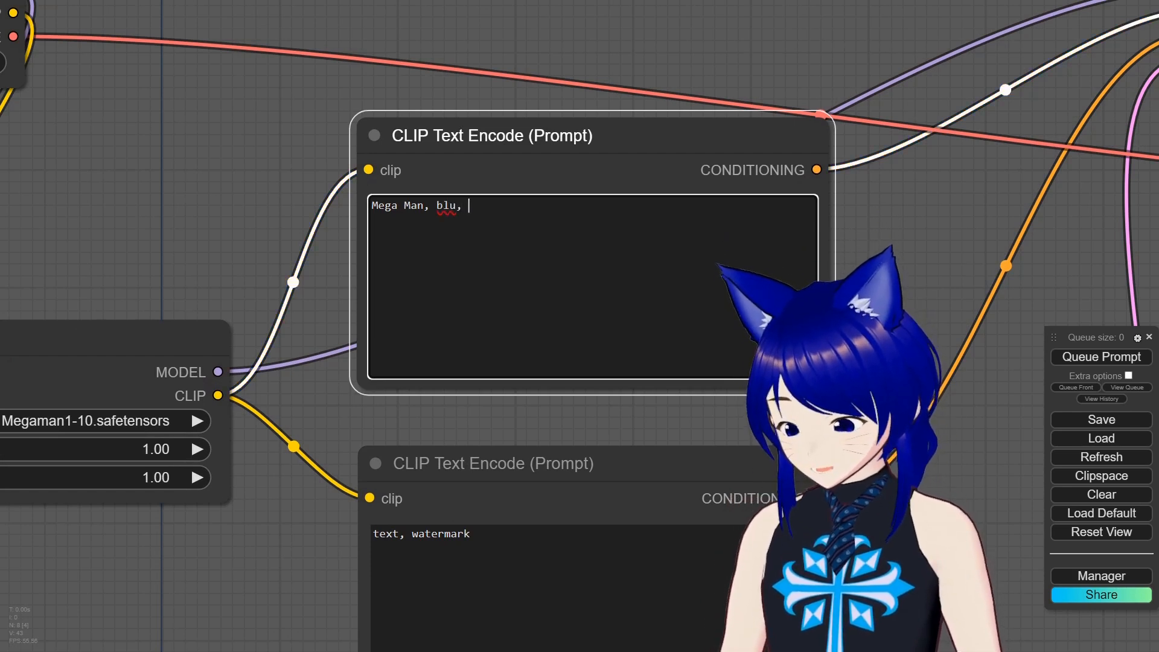
{"action": "type", "text": "1boy,"}
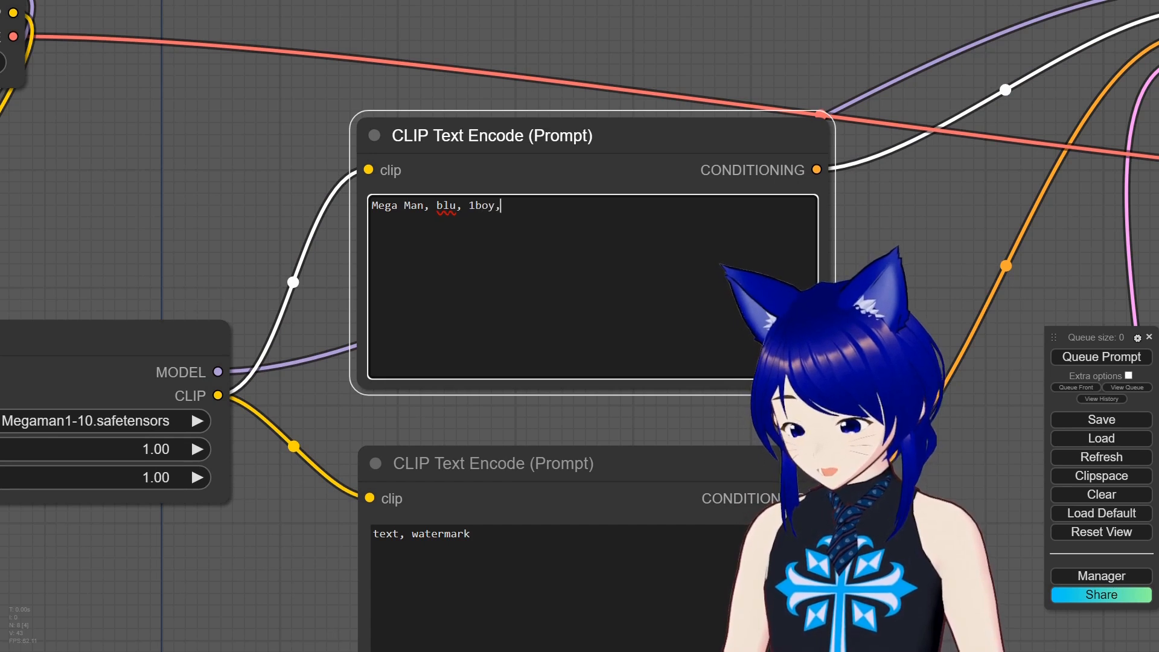
{"action": "type", "text": "solo"}
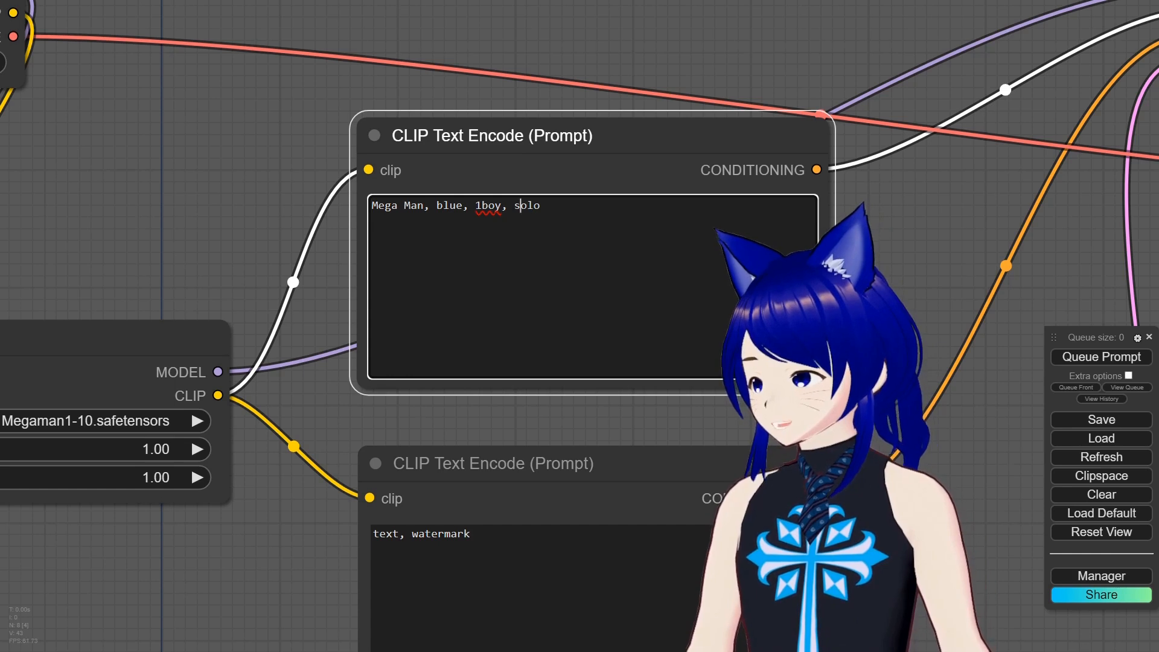
{"action": "type", "text": "1m"}
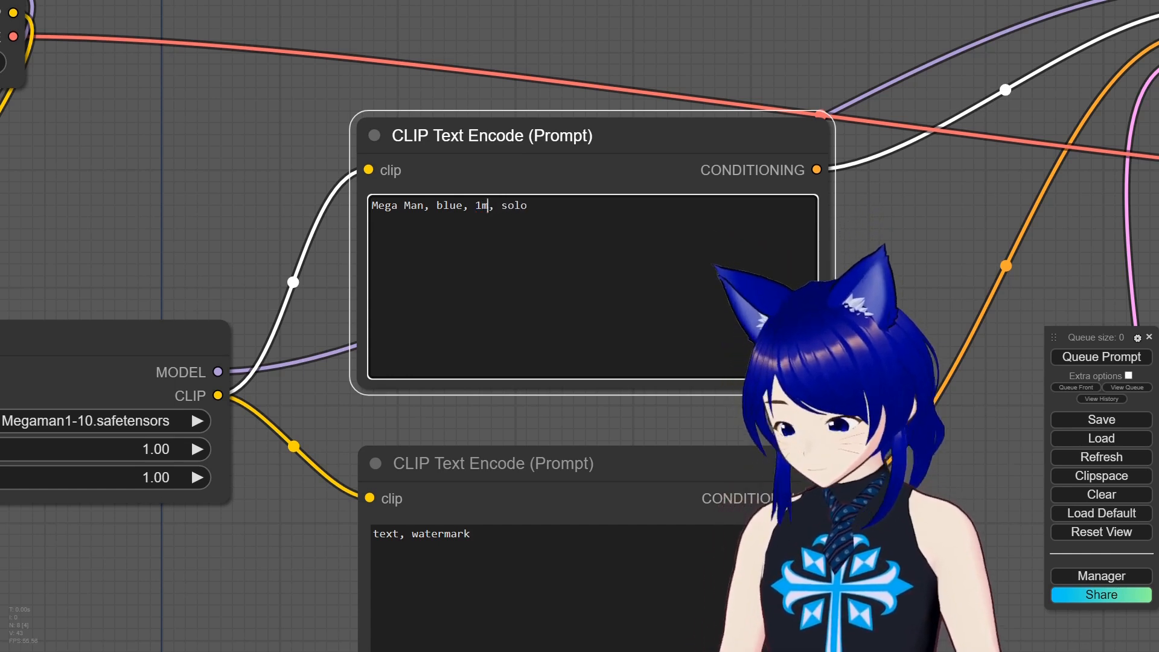
{"action": "type", "text": "ale"}
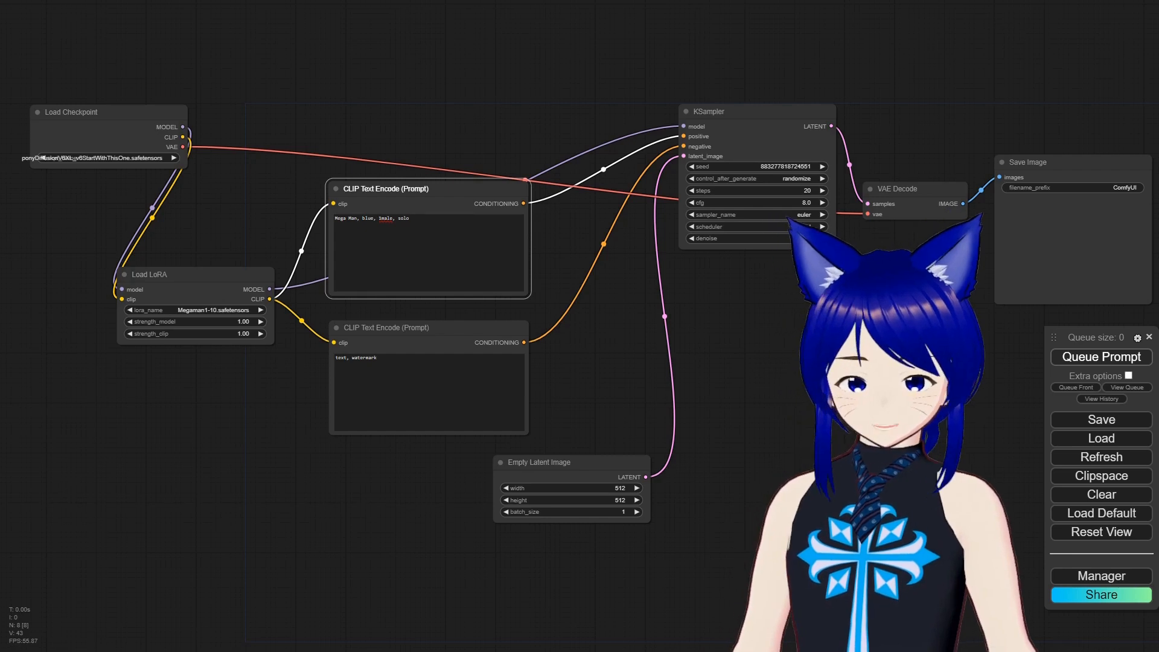
{"action": "left_click", "coordinate": [1099, 357]}
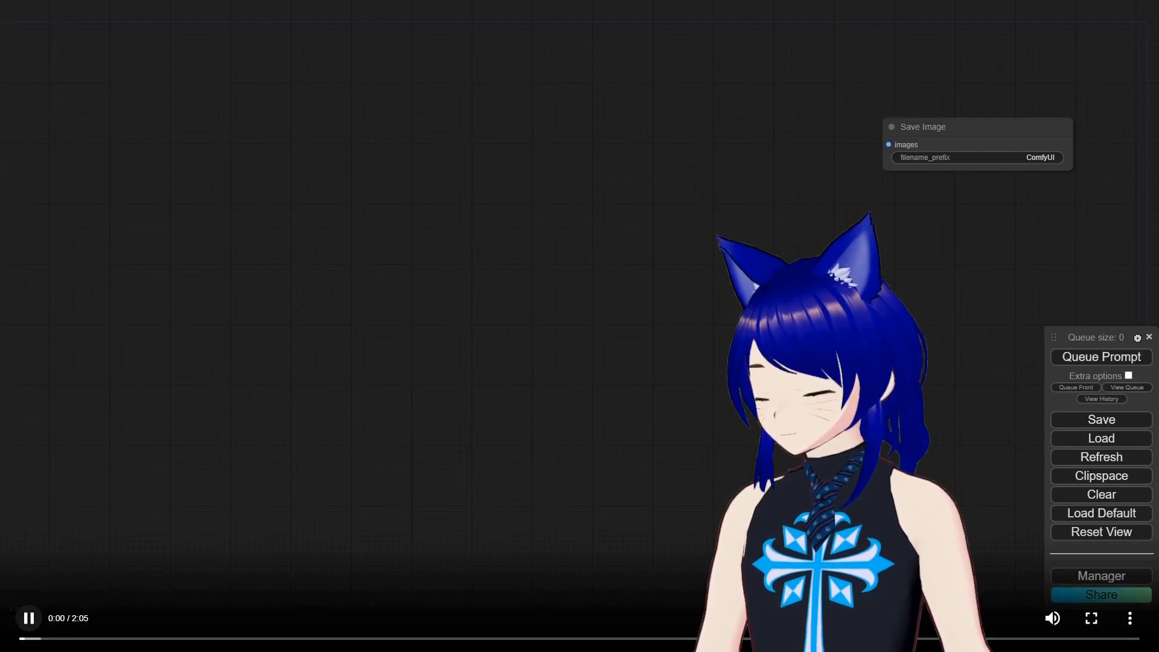
Step: Pause the video overlay, then resume playback
{"action": "left_click", "coordinate": [29, 618]}
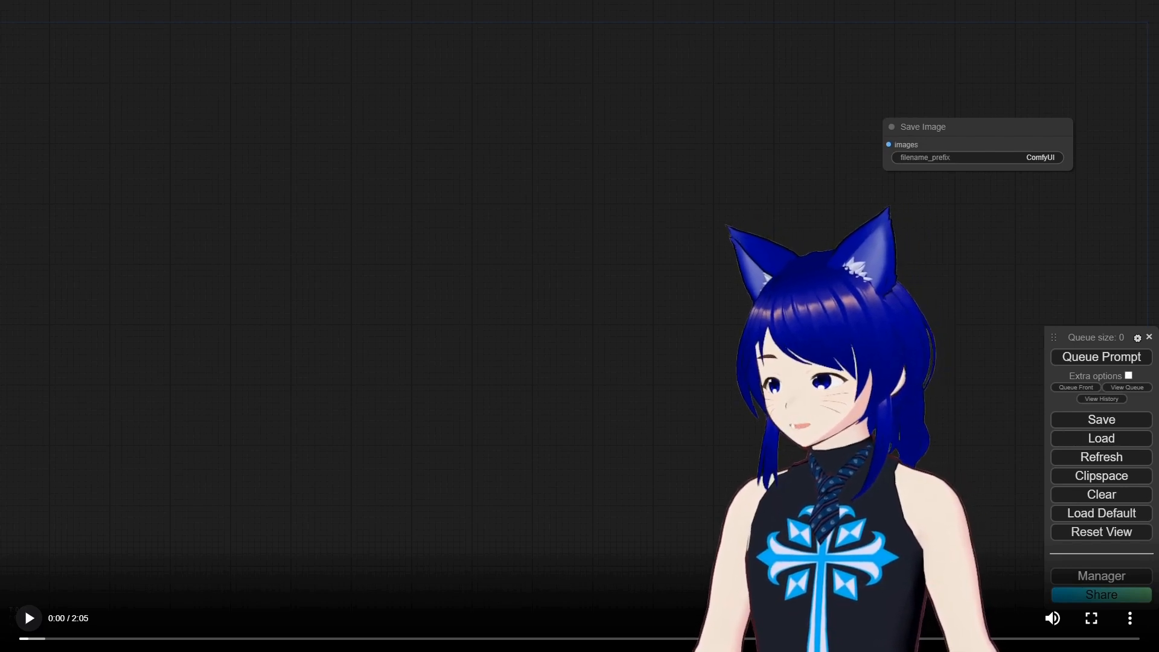
{"action": "left_click", "coordinate": [28, 618]}
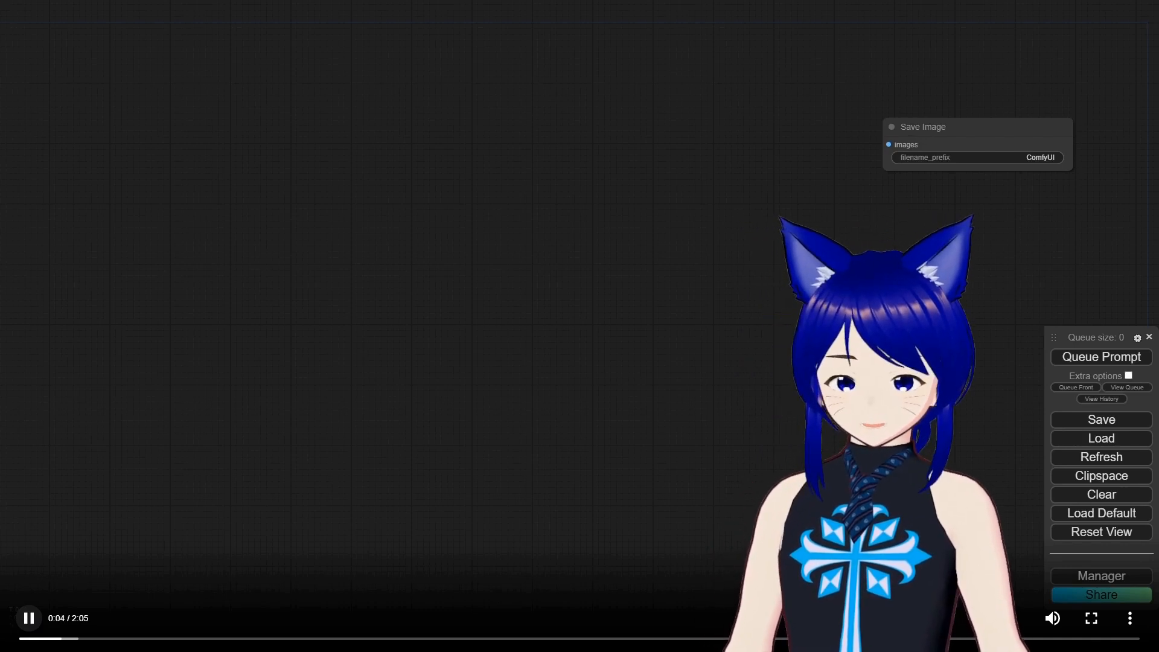
Step: Show the Custom Nodes Manager catalogue listing 1,730 custom node packs
{"action": "left_click", "coordinate": [1100, 576]}
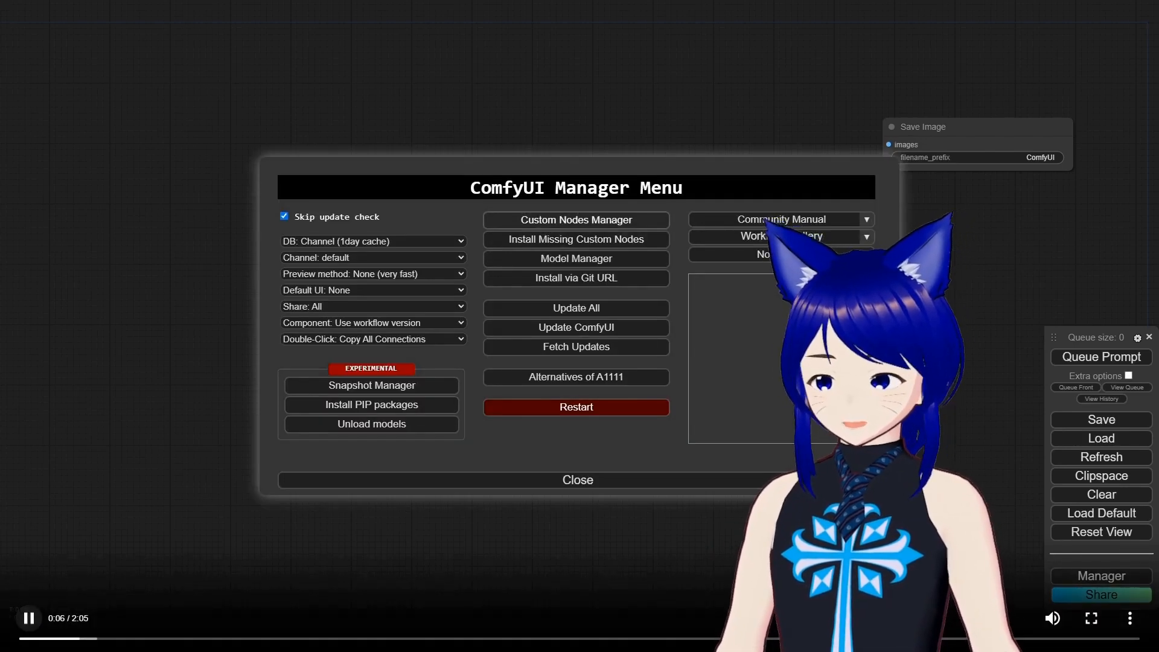
{"action": "left_click", "coordinate": [575, 220]}
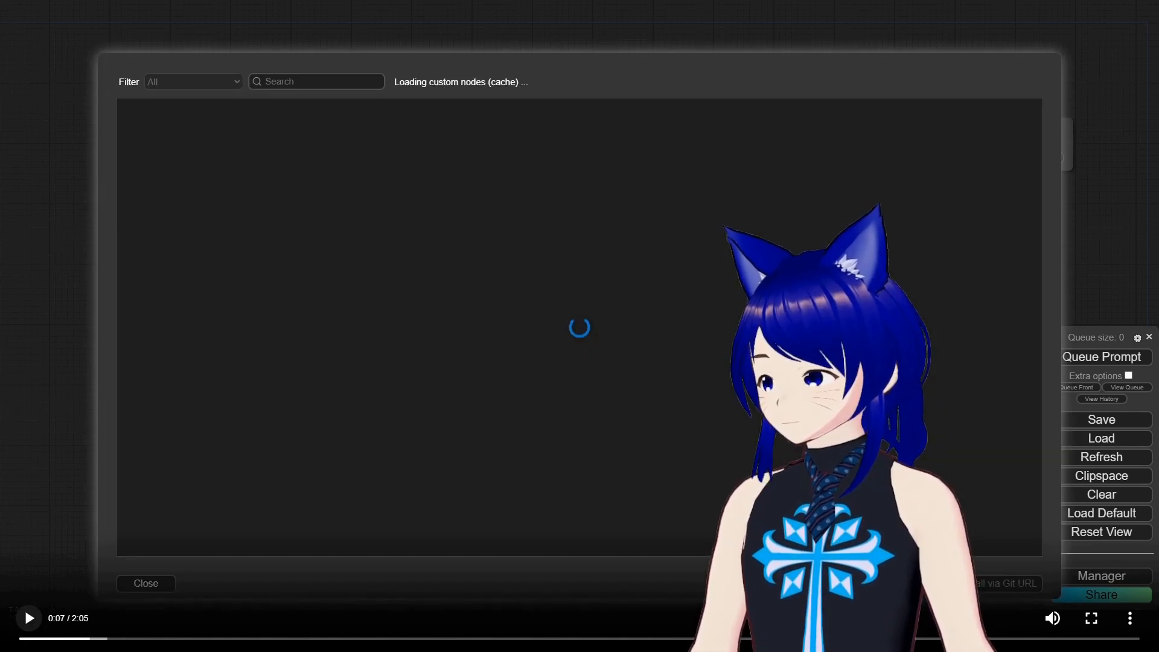
{"action": "left_click", "coordinate": [28, 618]}
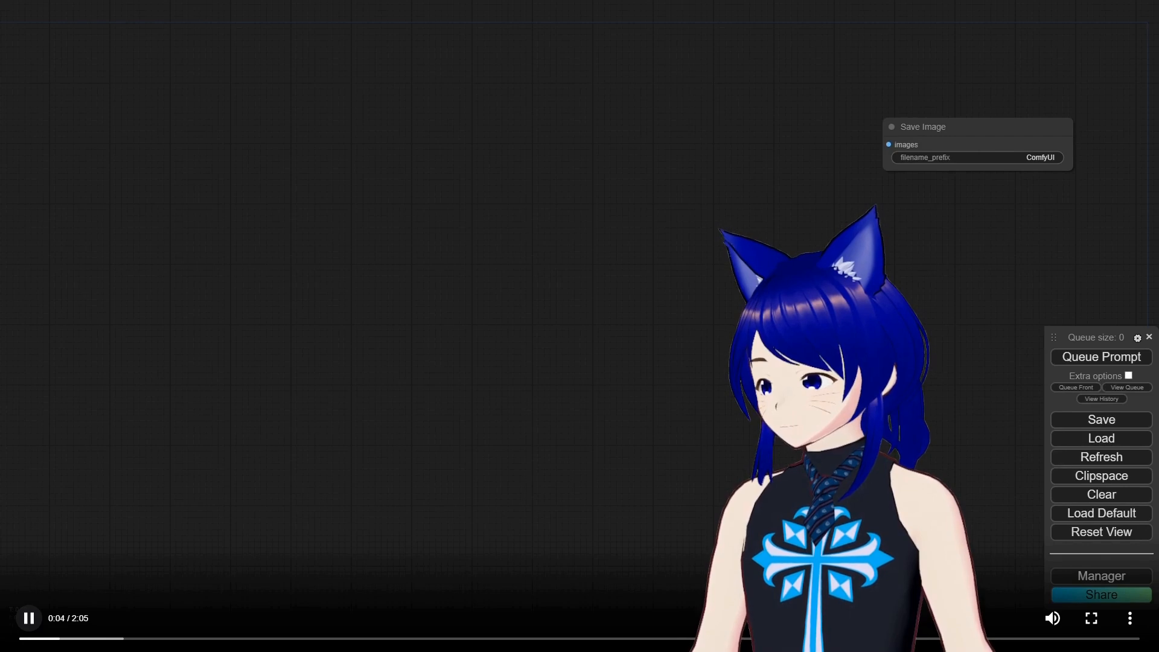
{"action": "left_click", "coordinate": [1100, 576]}
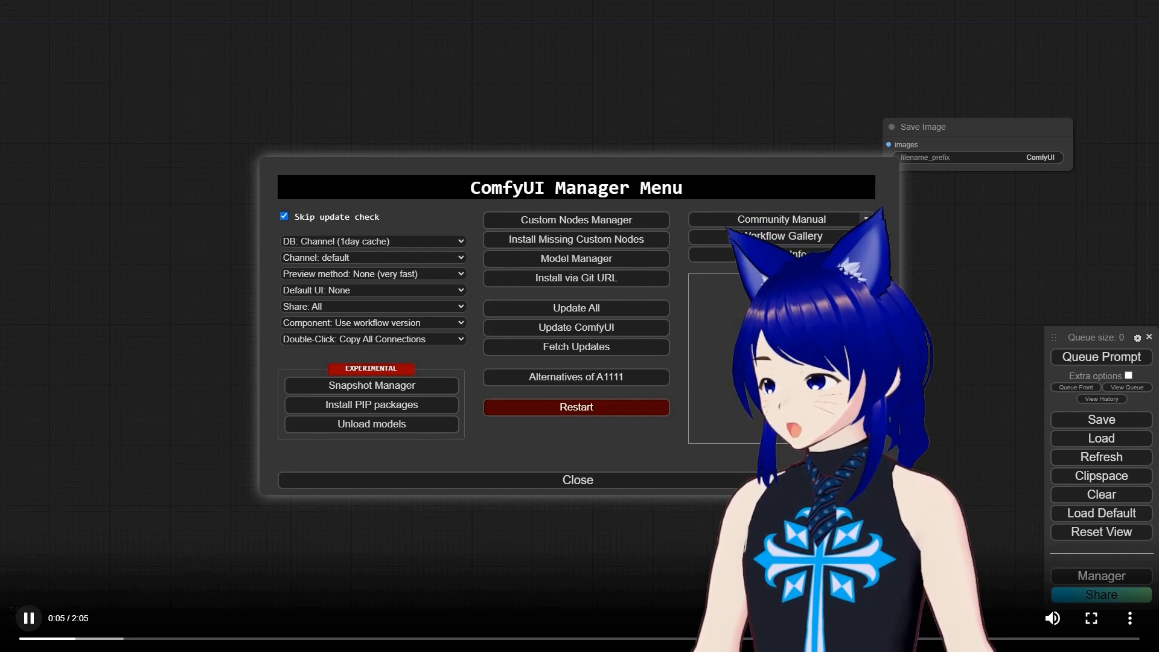
{"action": "left_click", "coordinate": [575, 220]}
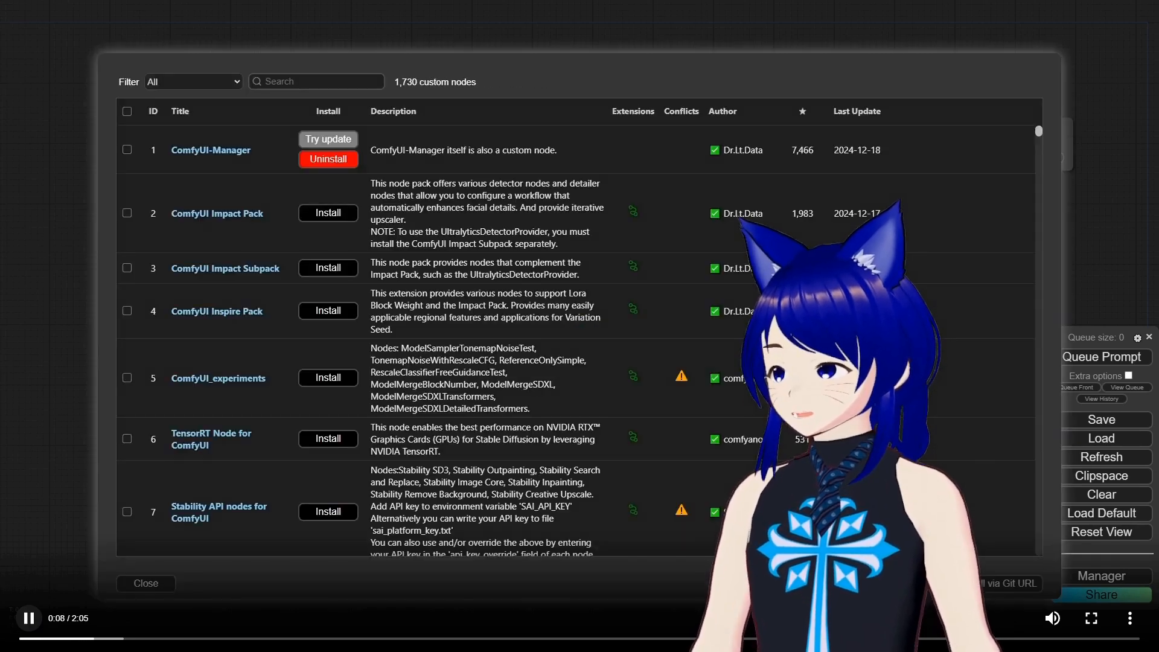
Step: Filter the catalogue to 'Comfyroll Studio' and start installing that pack
{"action": "type", "text": "Comfyroll Studio"}
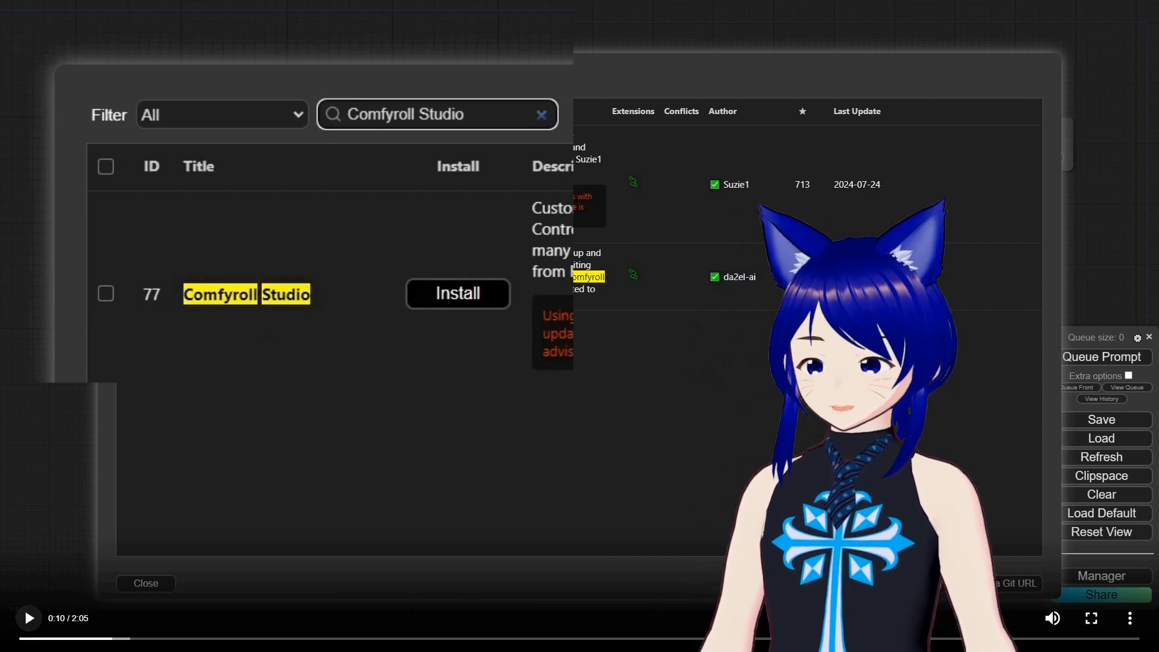
{"action": "left_click", "coordinate": [28, 617]}
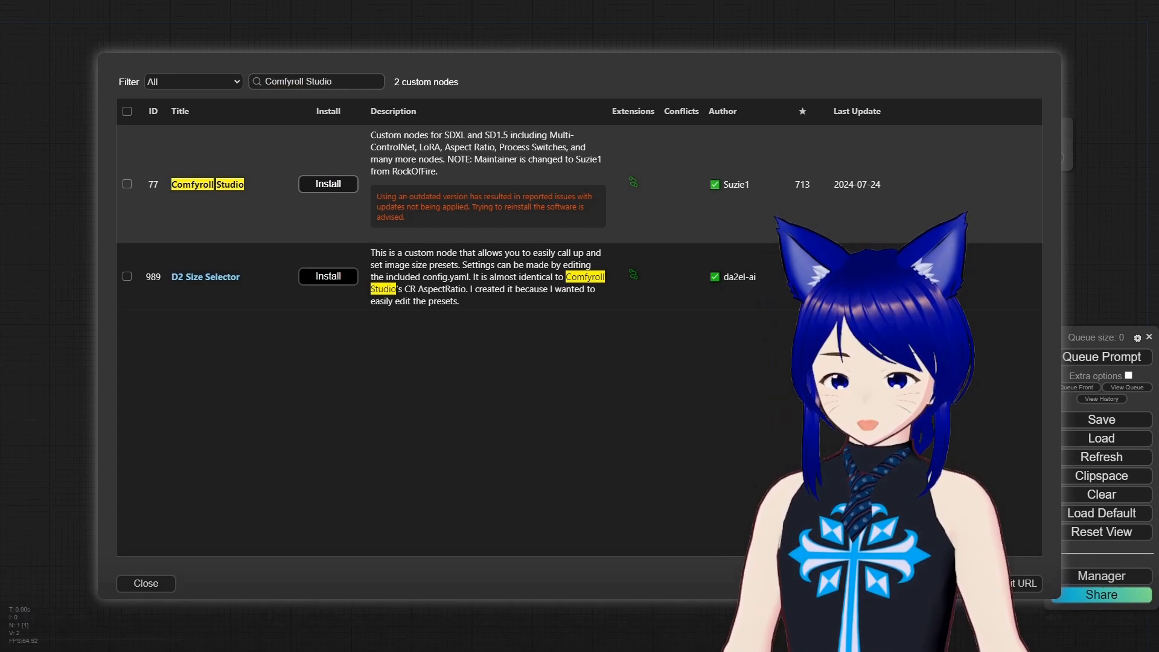
{"action": "left_click", "coordinate": [326, 184]}
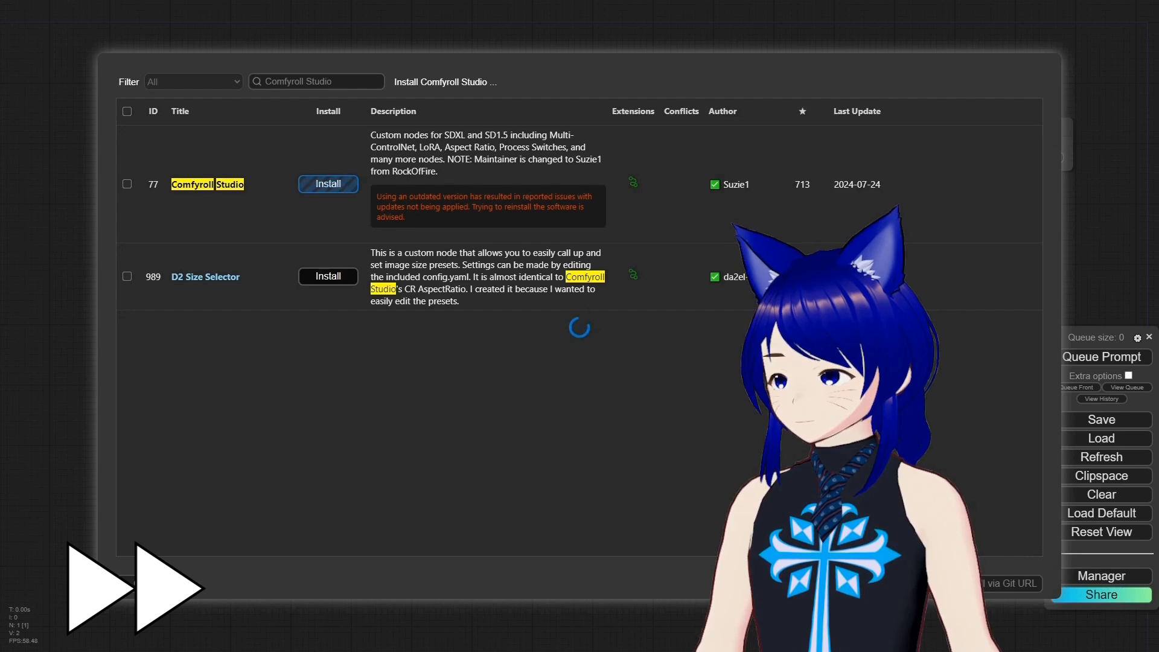
Step: Complete the Comfyroll Studio install and restart ComfyUI to load the new nodes
{"action": "left_click", "coordinate": [327, 184]}
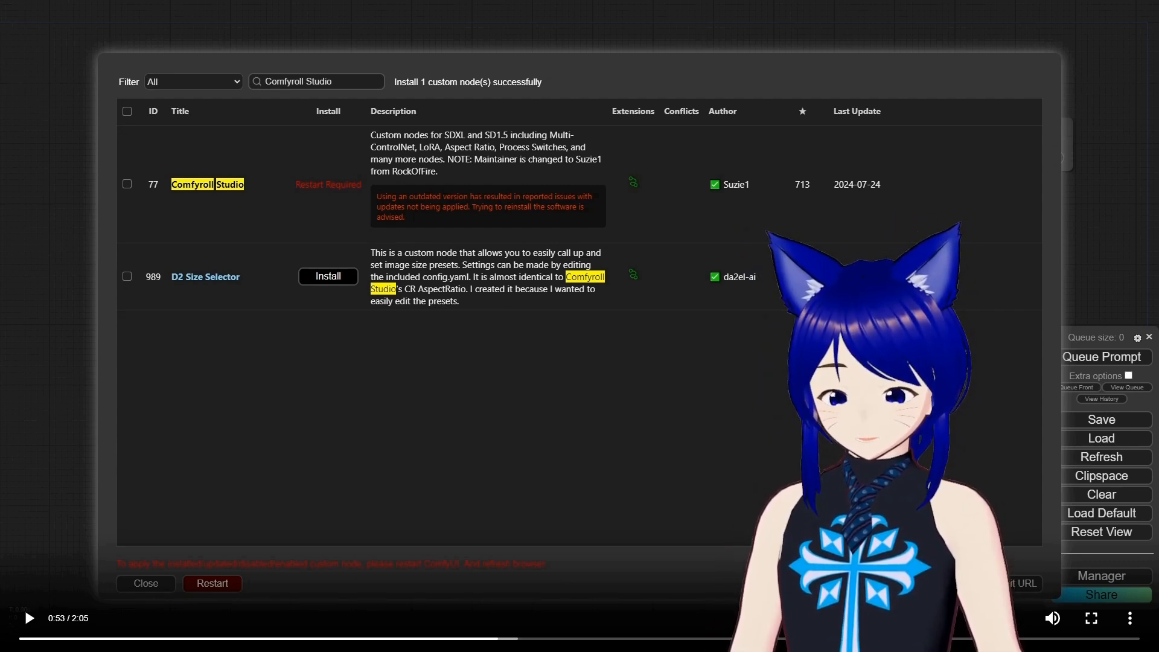
{"action": "left_click", "coordinate": [146, 583]}
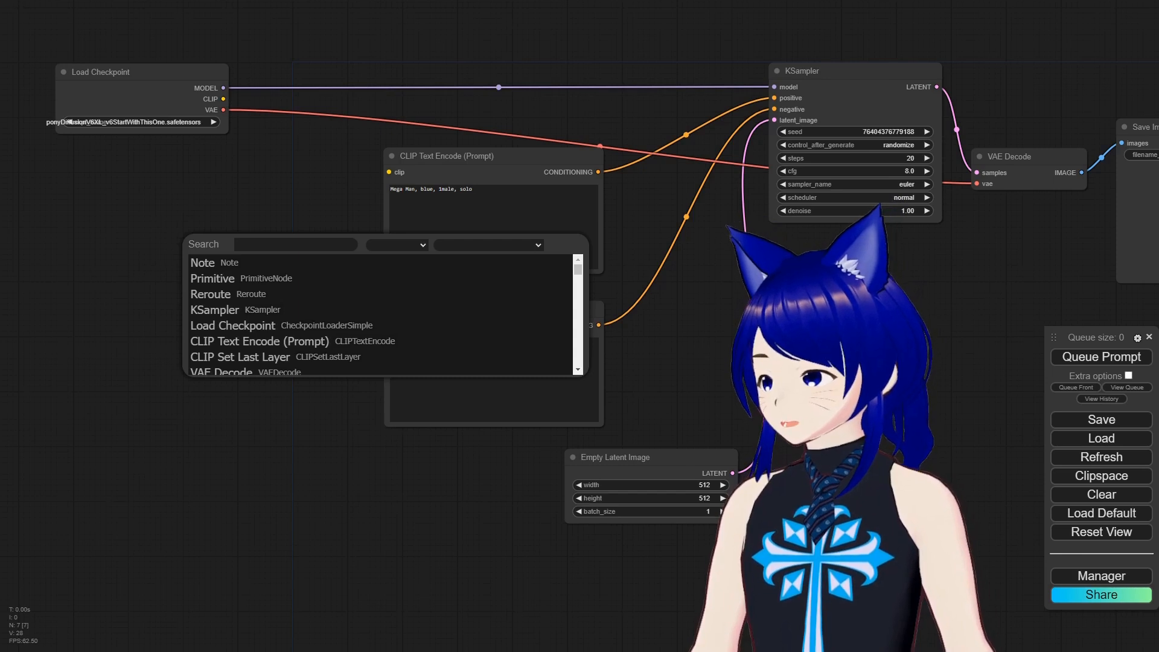
Step: Add CR LoRA Stack, moved further left, and CR Apply LoRA Stack nodes
{"action": "type", "text": "lora"}
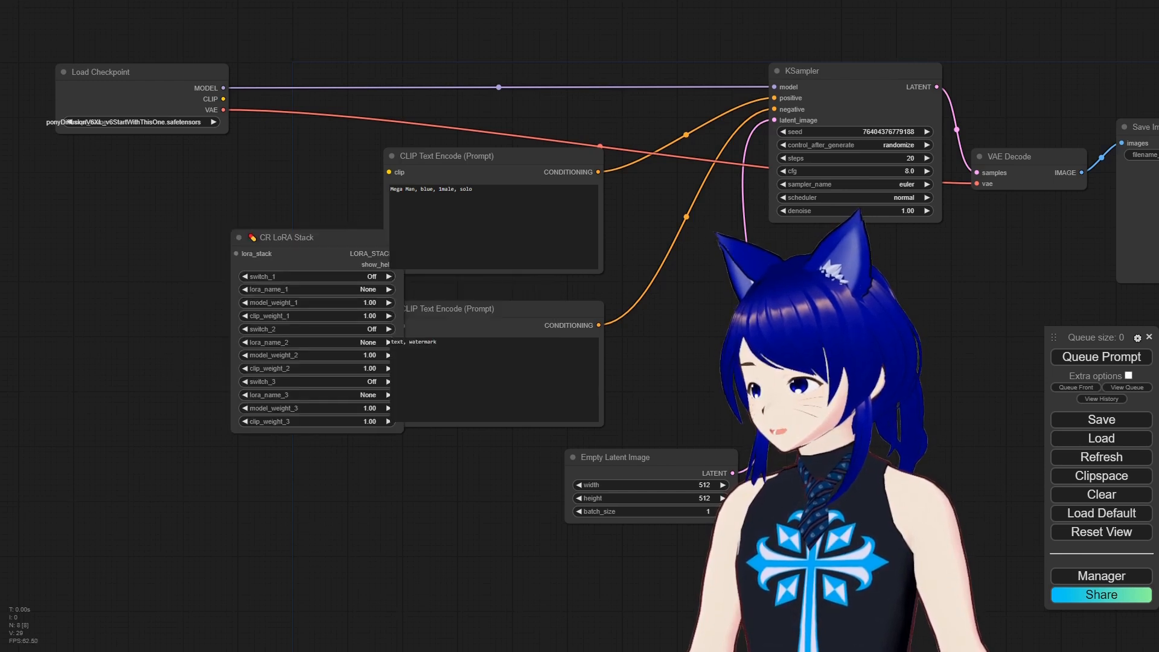
{"action": "left_click_drag", "start_coordinate": [289, 237], "coordinate": [137, 263]}
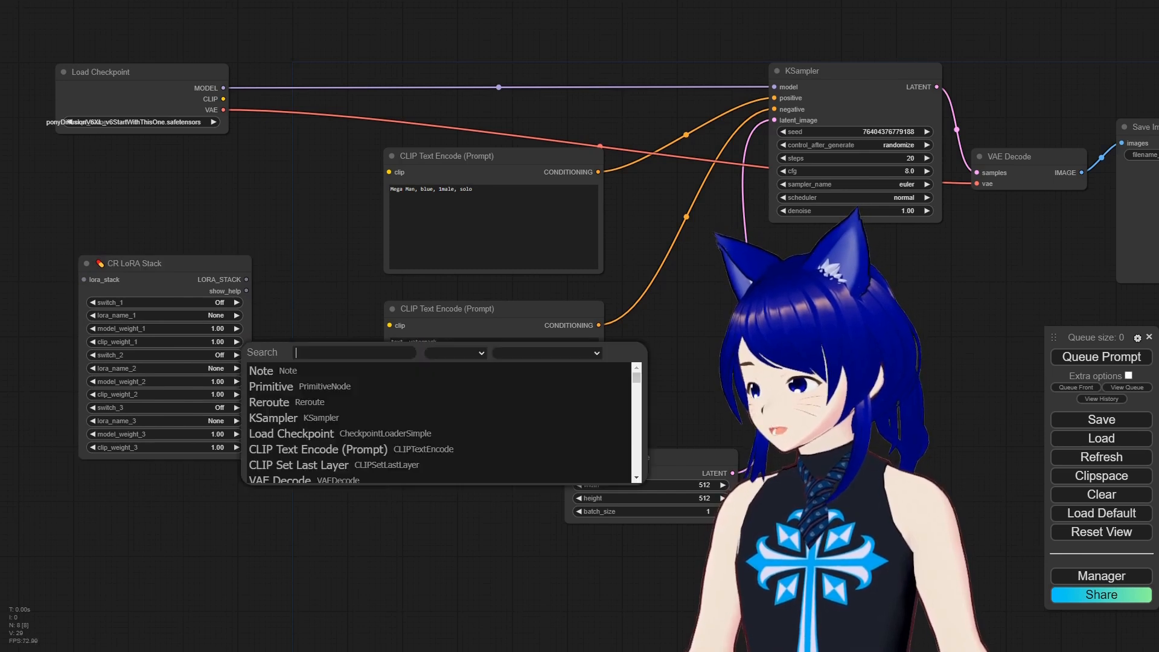
{"action": "type", "text": "lora"}
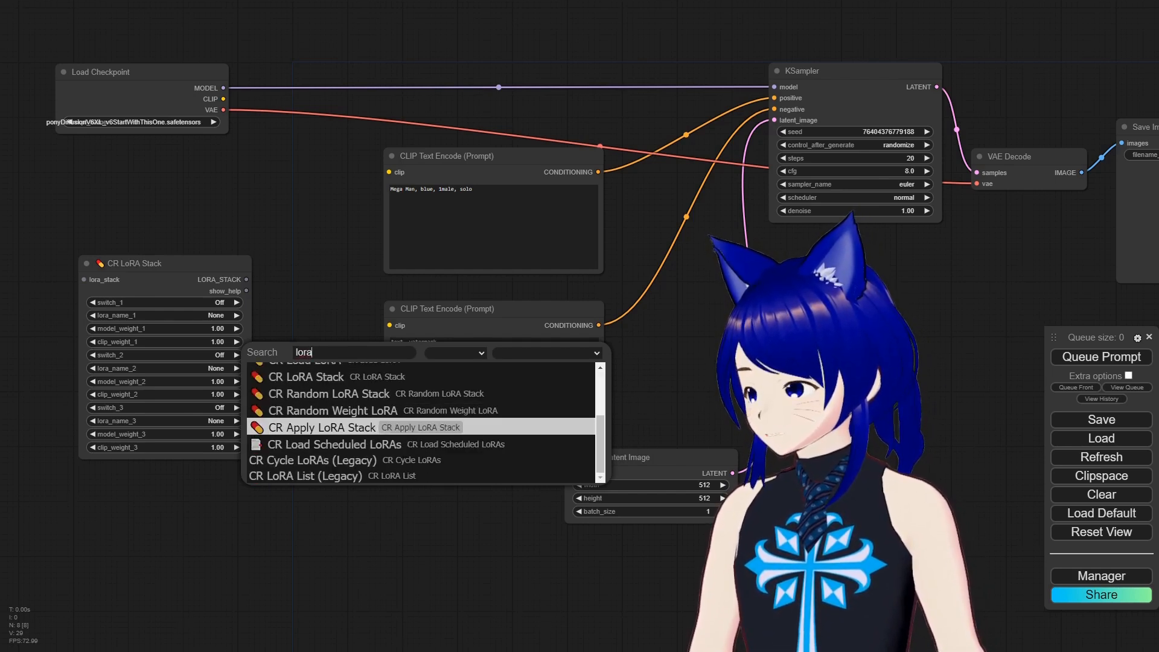
{"action": "left_click", "coordinate": [322, 427]}
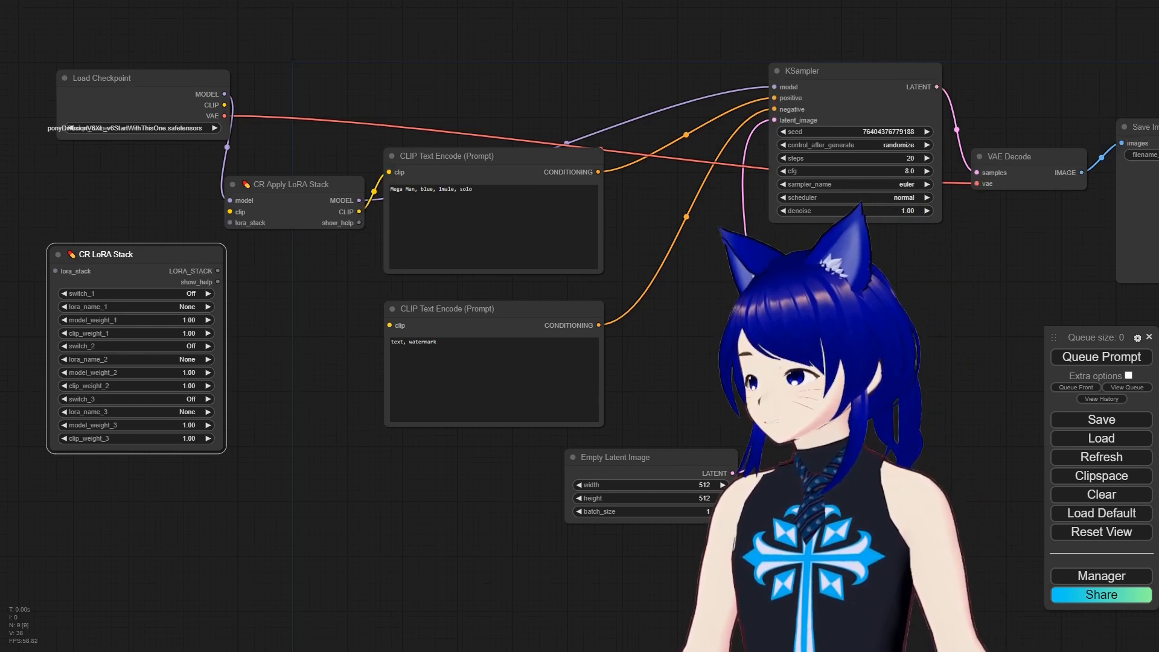
Step: Feed LORA_STACK into the apply node, load Megaman1-10 and Pony_XL_Ryouko, and queue
{"action": "left_click_drag", "start_coordinate": [358, 211], "coordinate": [388, 326]}
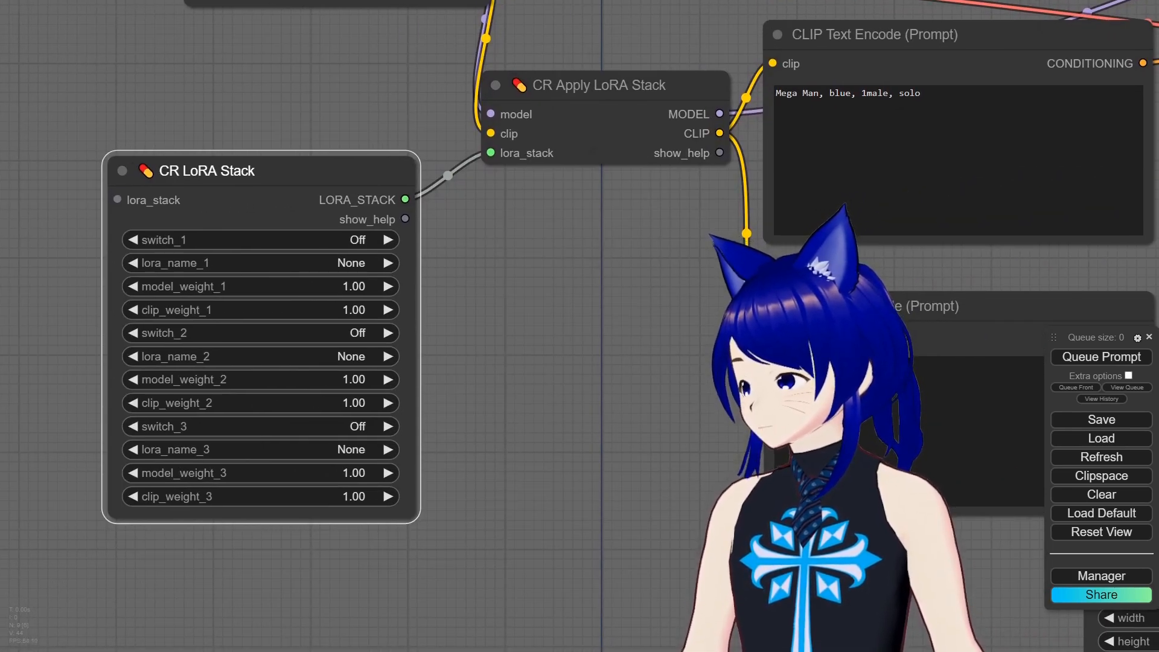
{"action": "left_click", "coordinate": [259, 263]}
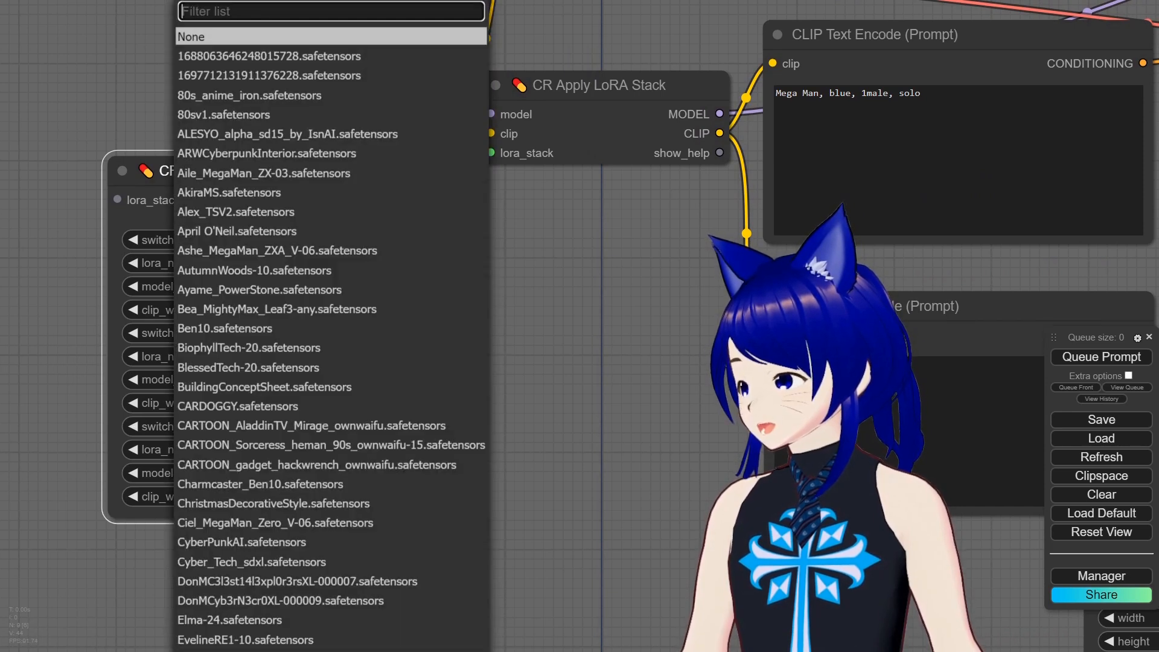
{"action": "type", "text": "mega"}
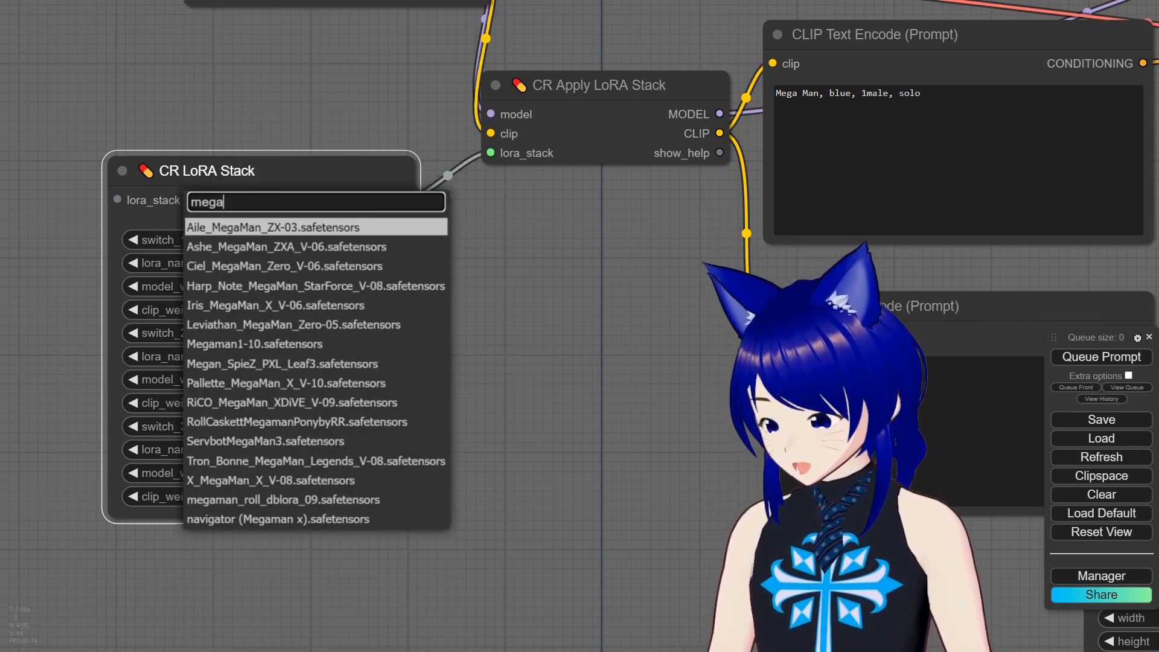
{"action": "left_click", "coordinate": [254, 343]}
{"action": "type", "text": "pon"}
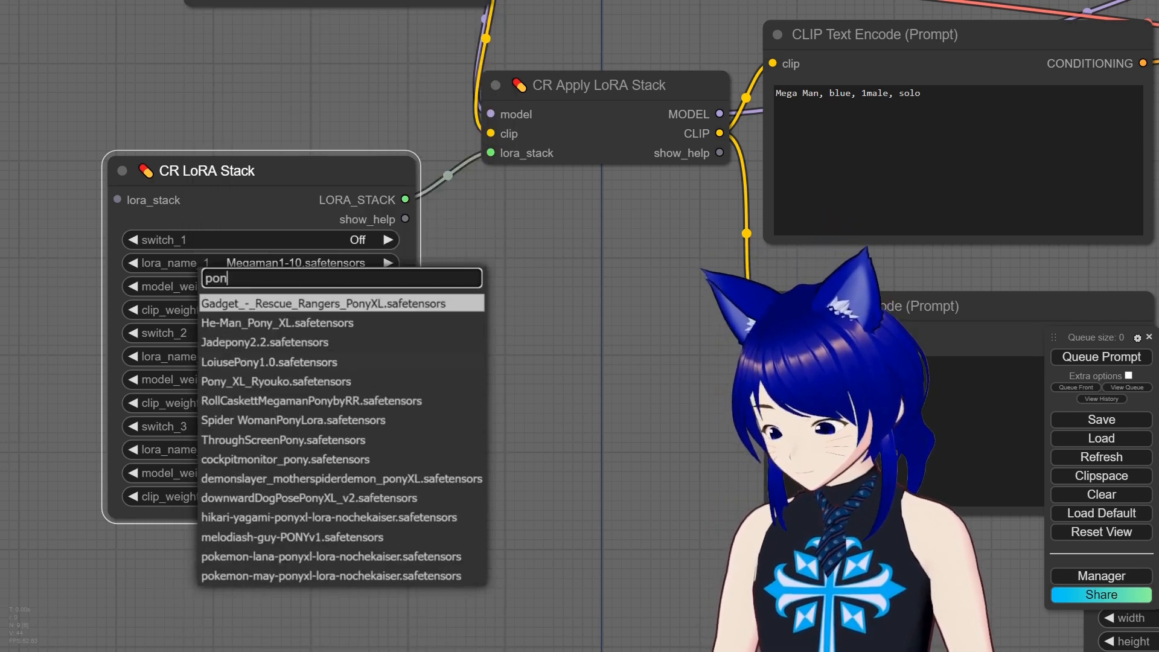
{"action": "type", "text": "y"}
{"action": "left_click", "coordinate": [956, 159]}
{"action": "type", "text": ", pony"}
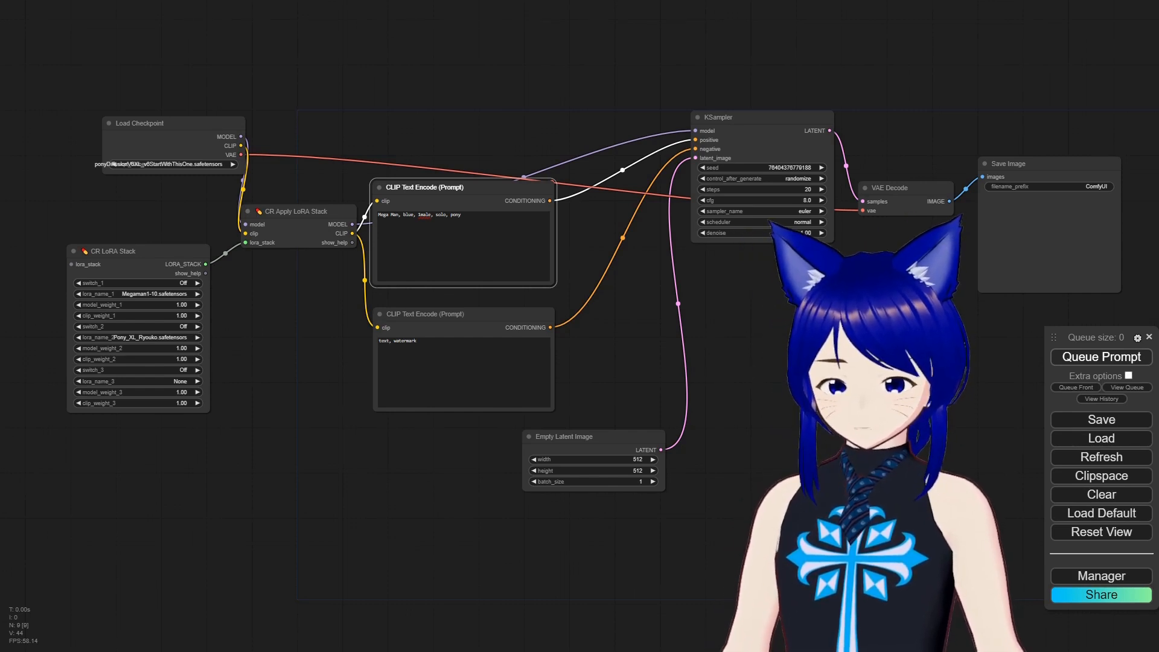
{"action": "left_click", "coordinate": [1100, 356]}
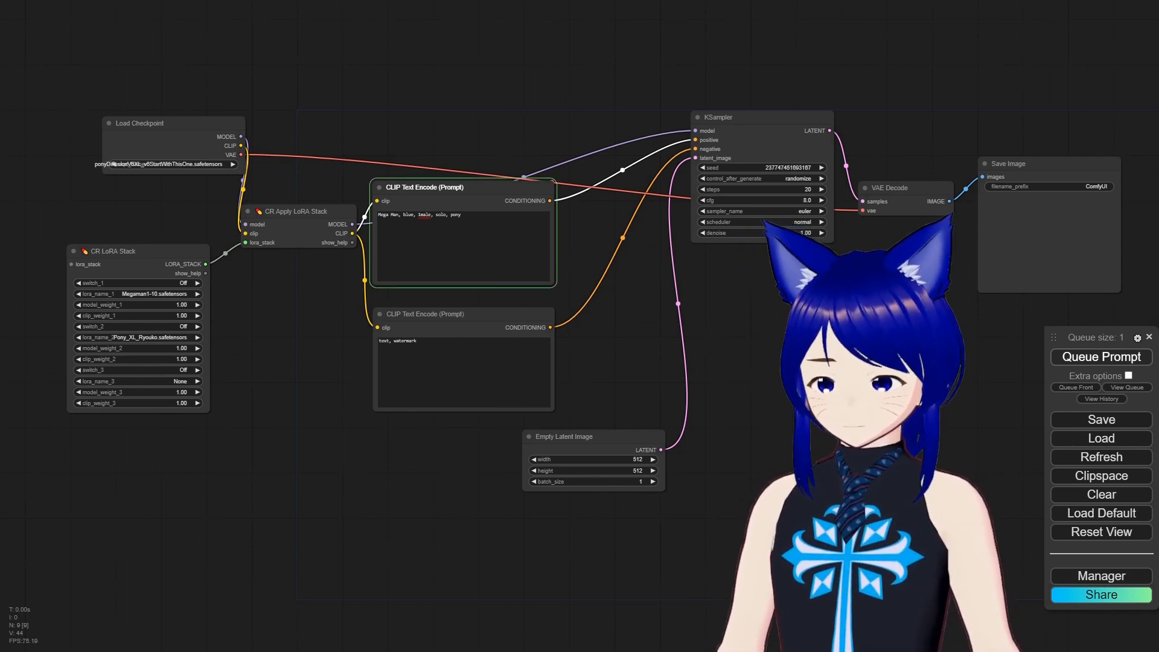